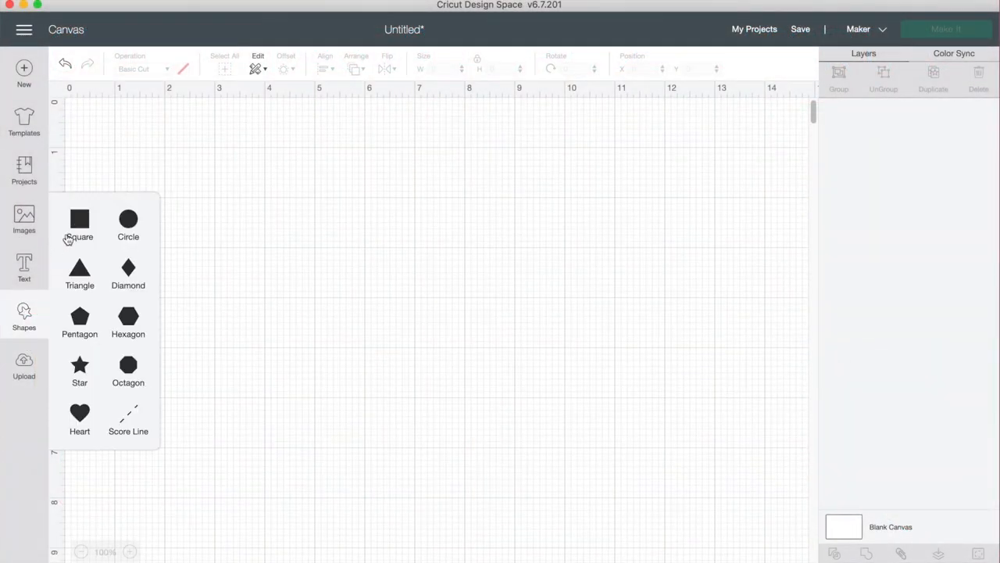
Step: Add a square and stretch it into a tall rectangle about 4 by 5 inches
left_click(79, 218)
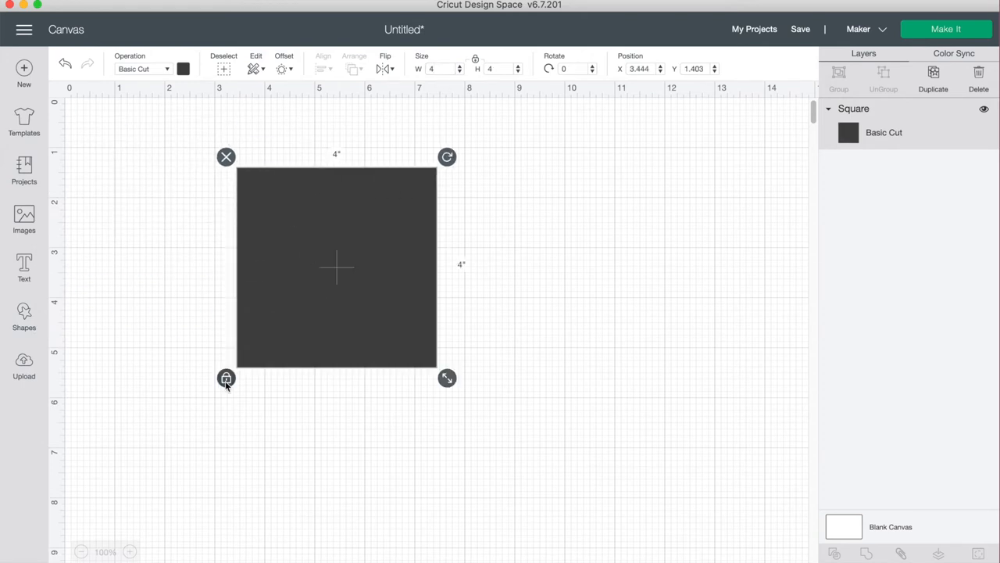
left_click_drag(447, 377, 446, 394)
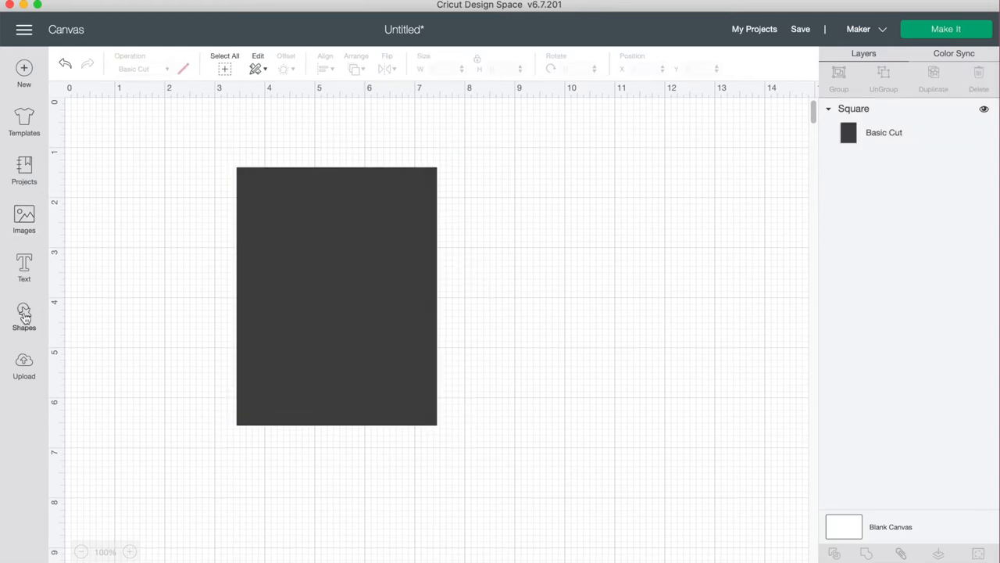
Step: Add a vertically flipped, wide, flat triangle across the rectangle's bottom edge
left_click(23, 316)
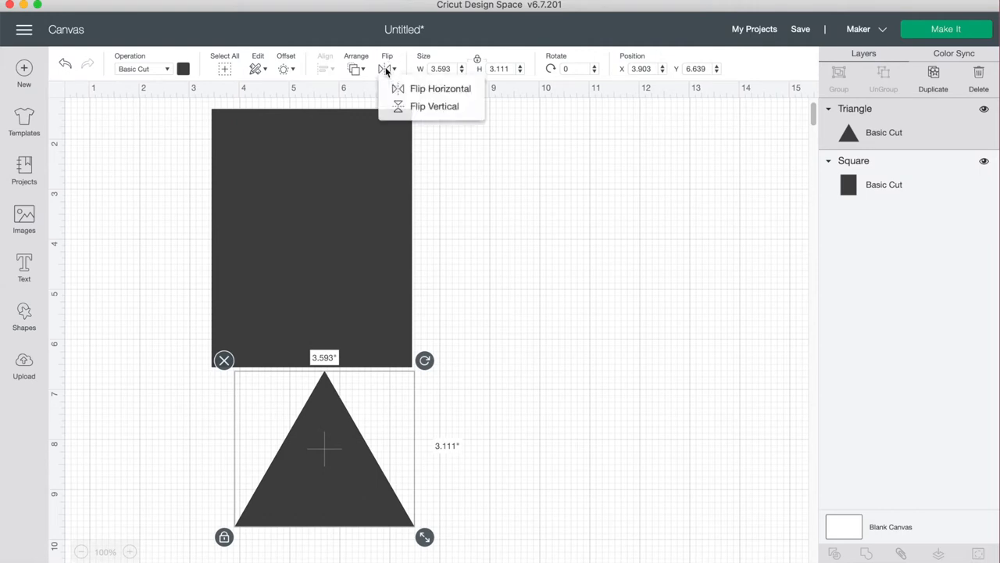
left_click(434, 105)
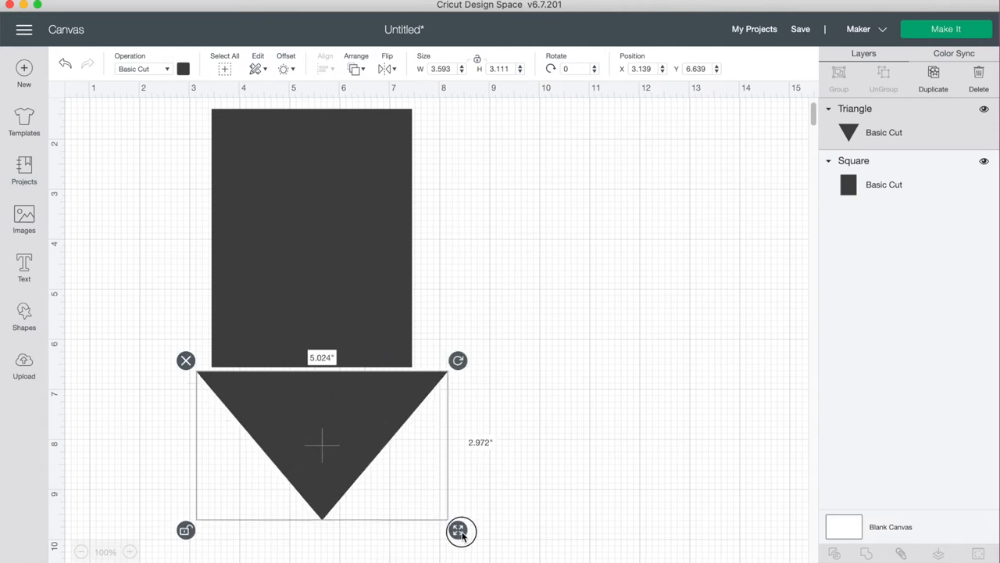
left_click_drag(460, 531, 460, 478)
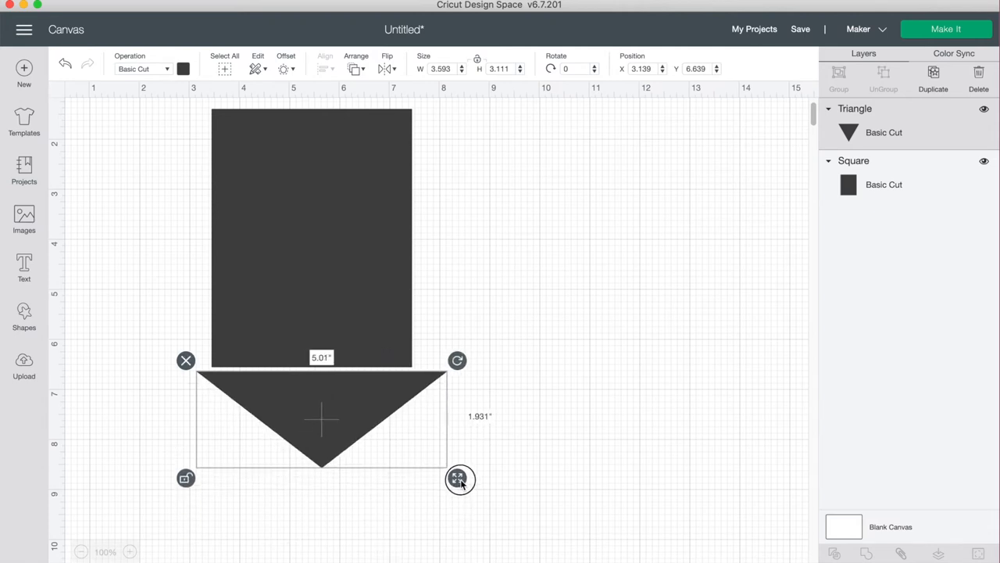
left_click_drag(460, 478, 444, 471)
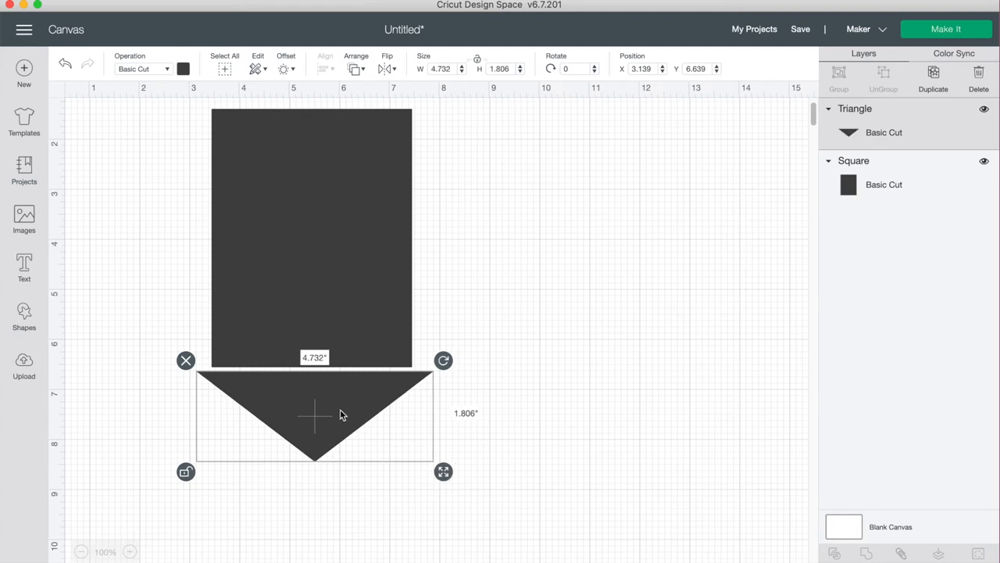
left_click_drag(340, 414, 325, 410)
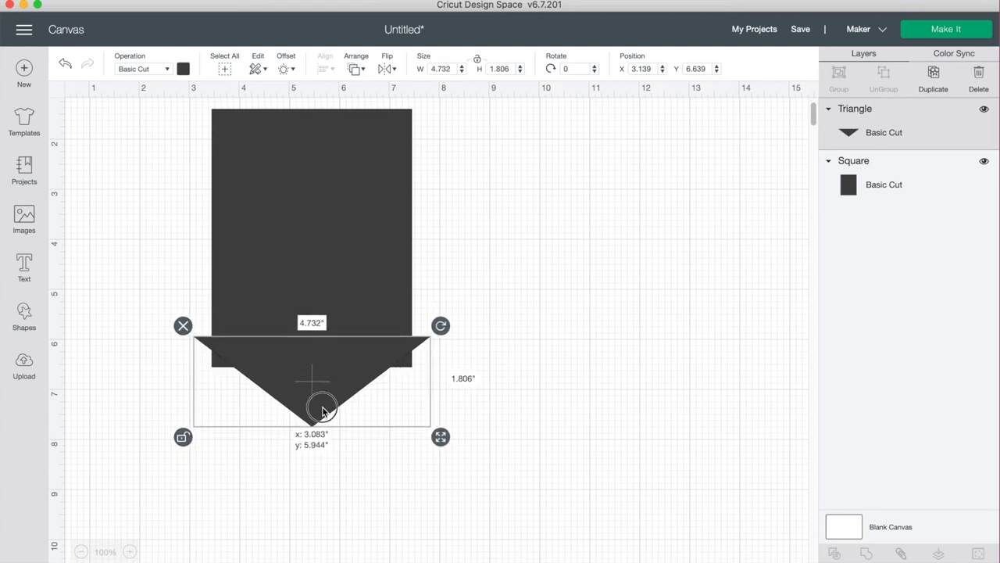
left_click_drag(323, 406, 404, 362)
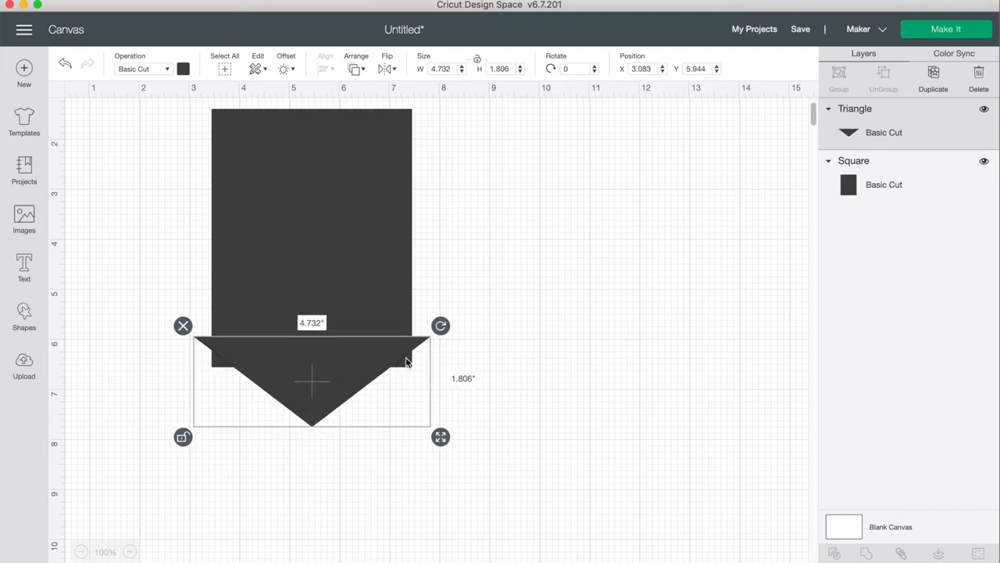
left_click(516, 449)
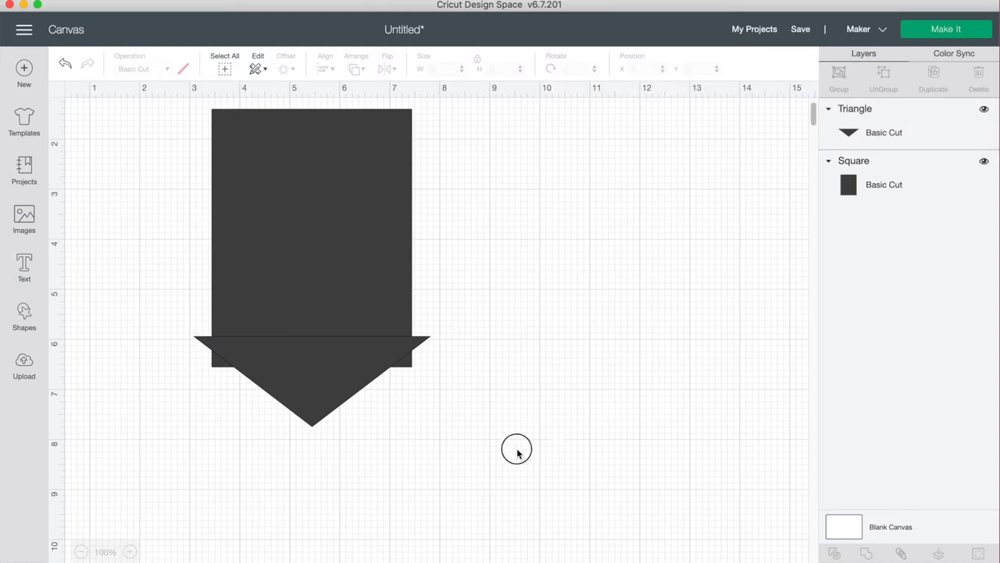
Step: Slice rectangle and triangle, then hide the stray corner contours on both pieces
left_click(311, 235)
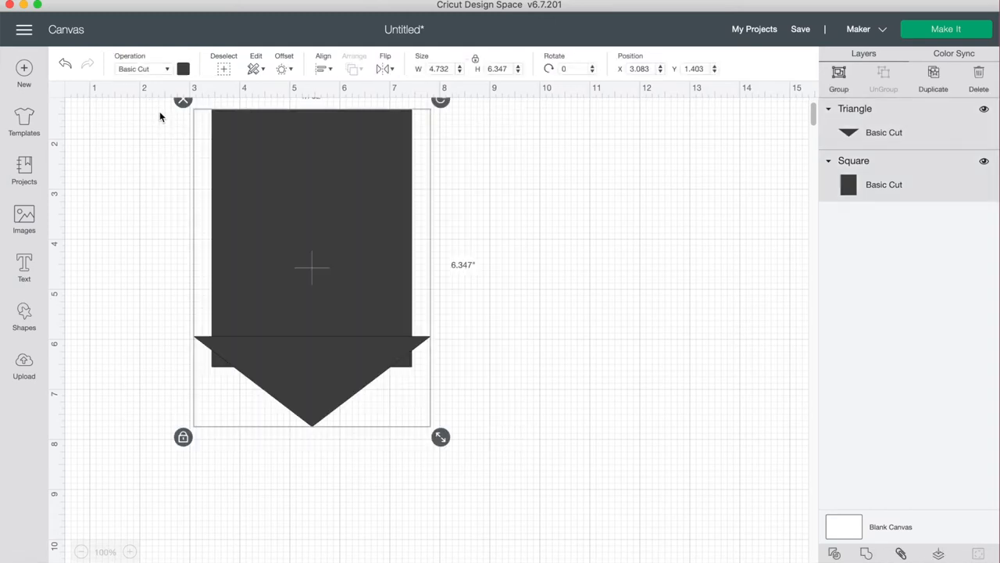
mouse_move(816, 557)
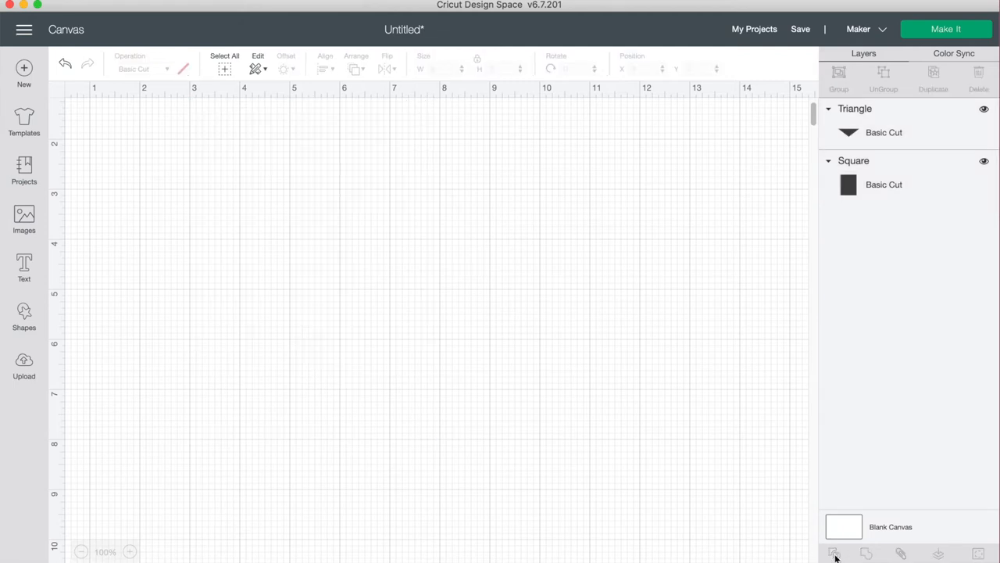
left_click(833, 553)
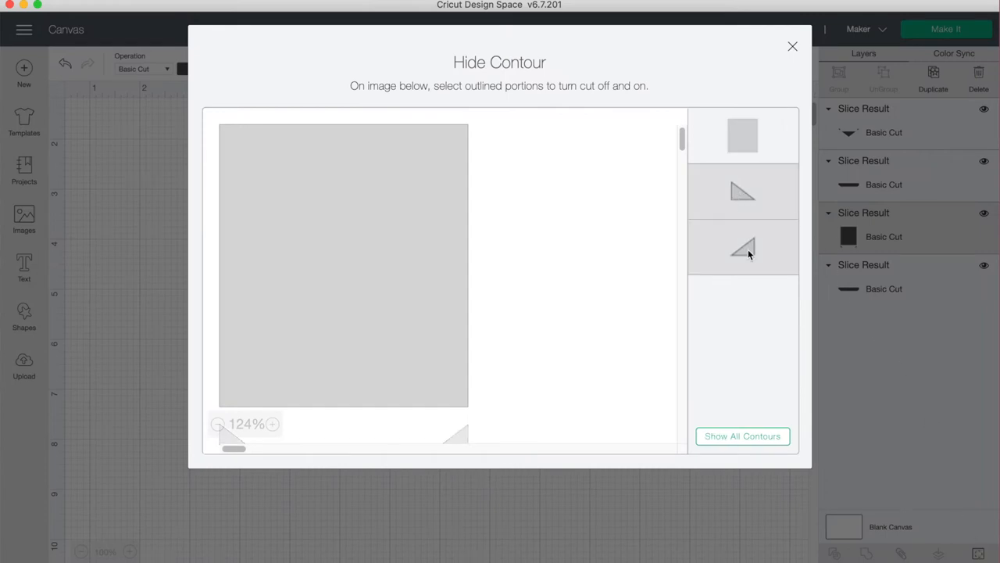
left_click(792, 46)
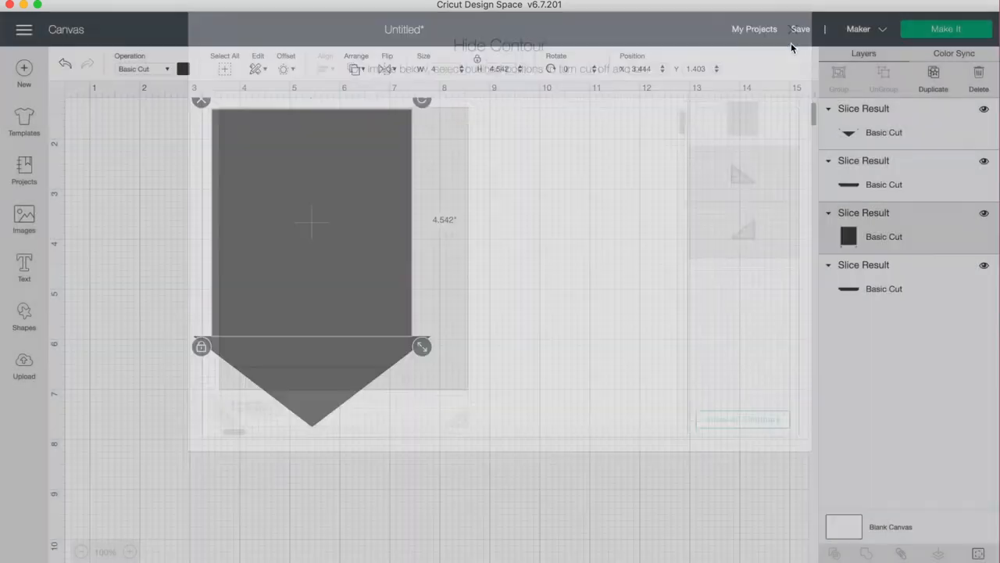
left_click(436, 367)
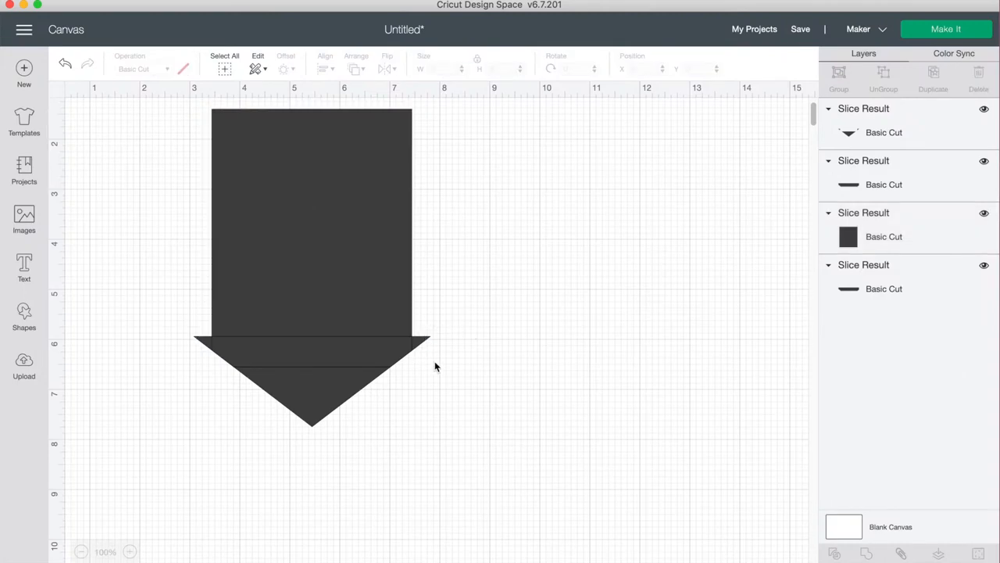
left_click(311, 379)
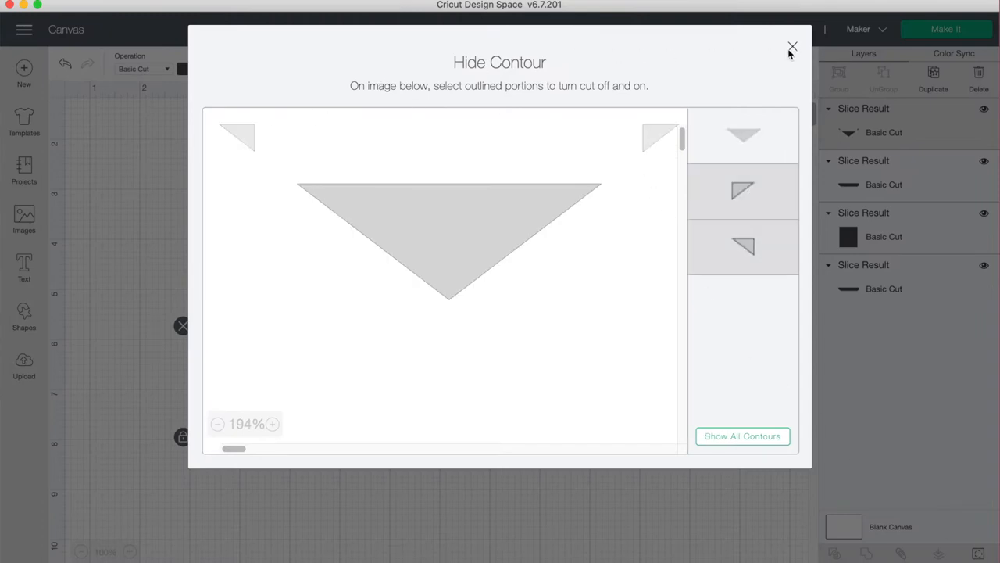
left_click(792, 47)
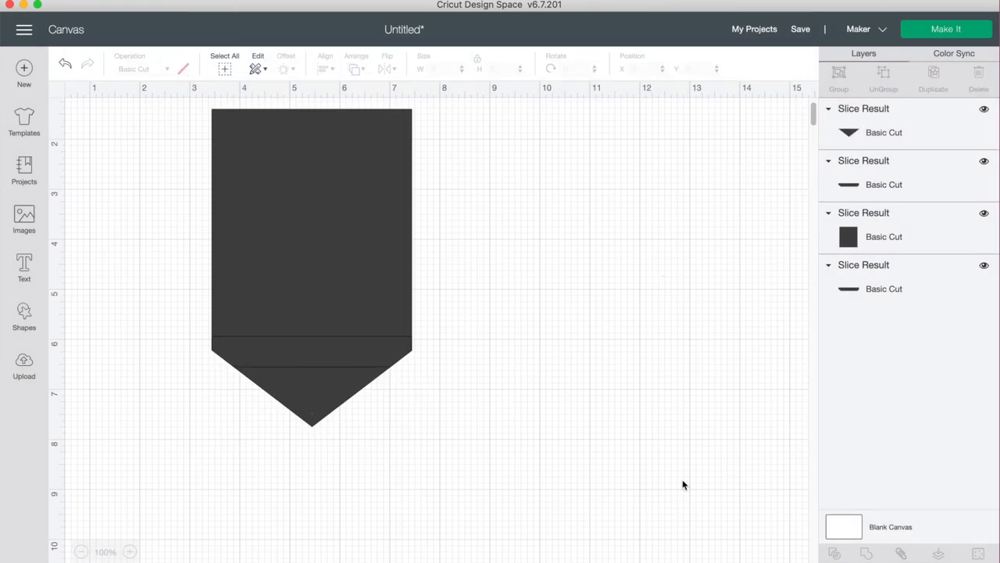
mouse_move(359, 370)
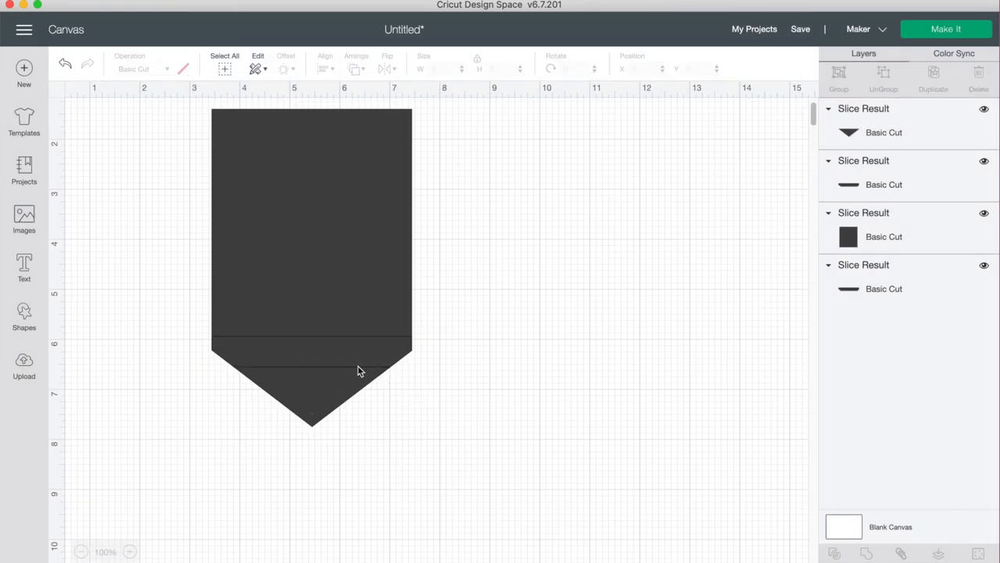
mouse_move(328, 327)
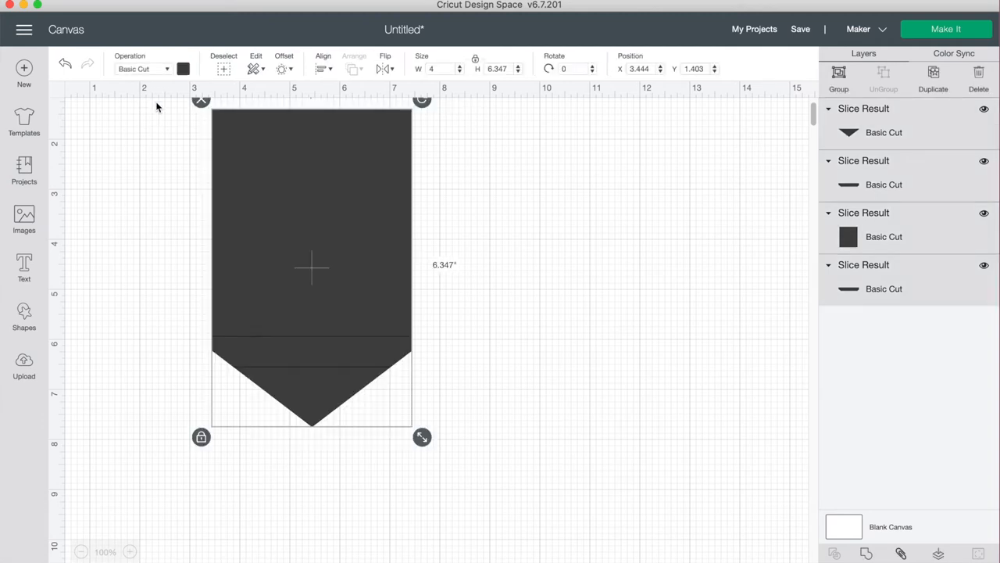
mouse_move(882, 556)
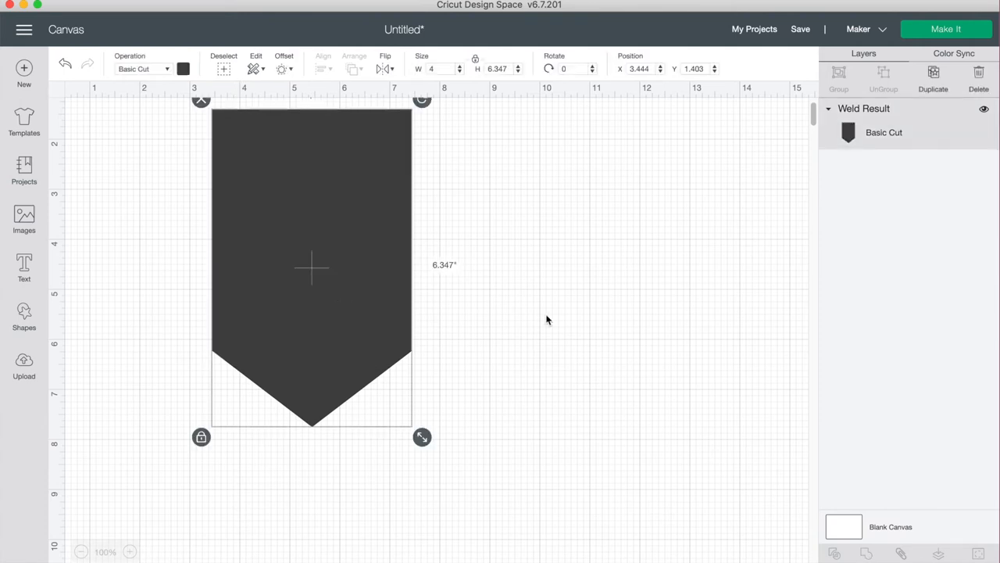
Step: Add a small white circle and duplicate it for the two top-corner string holes
left_click(24, 316)
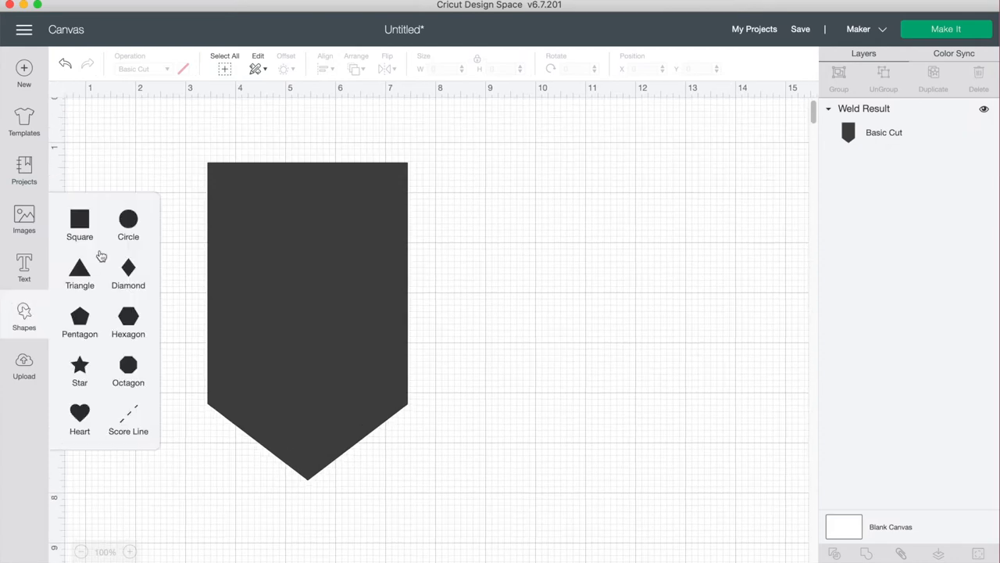
left_click(127, 219)
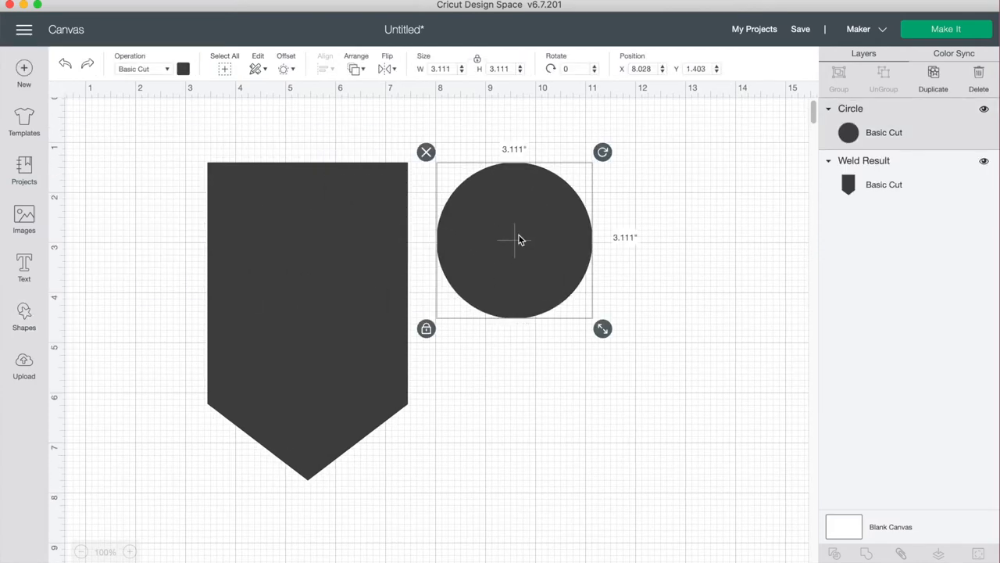
left_click(183, 68)
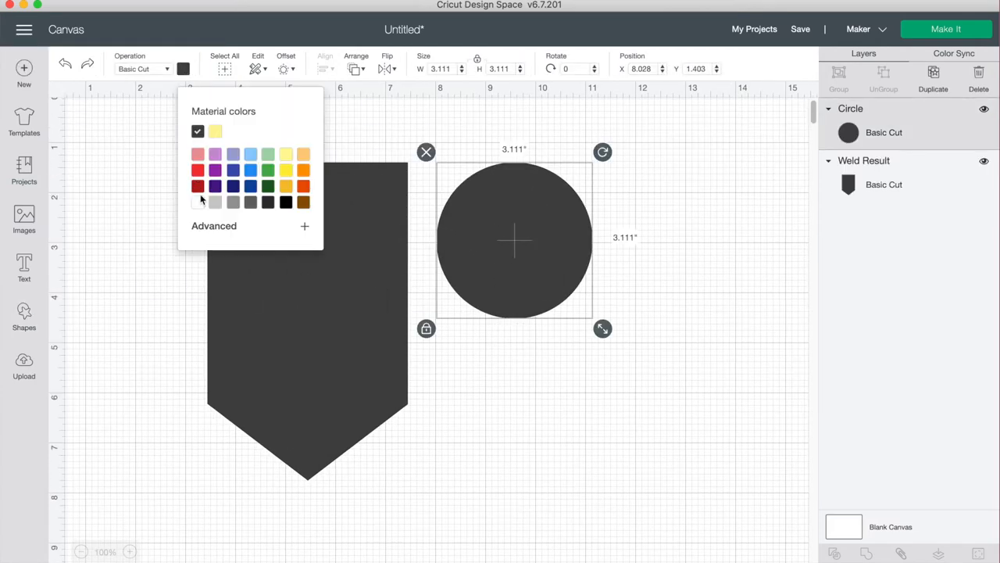
left_click(197, 202)
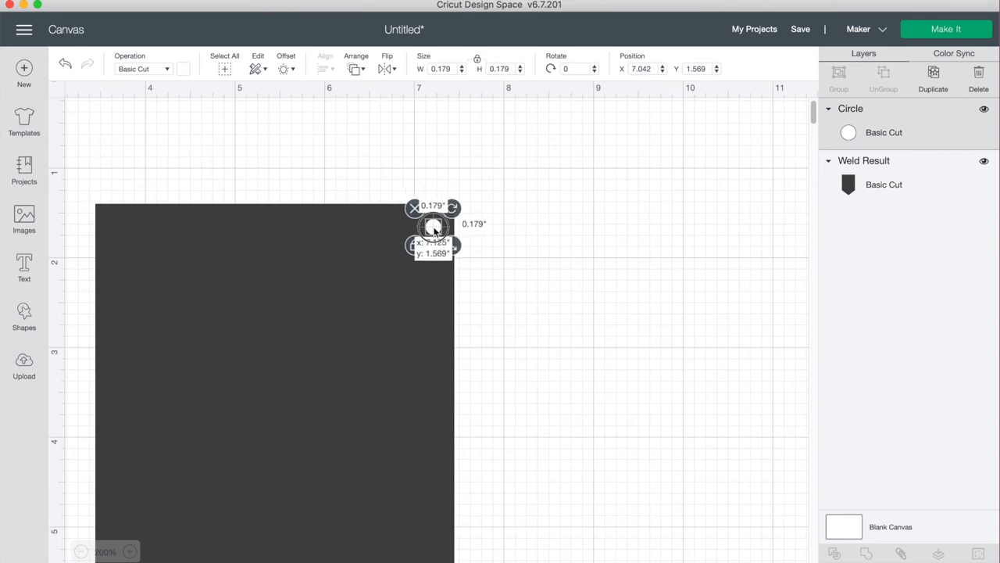
right_click(434, 227)
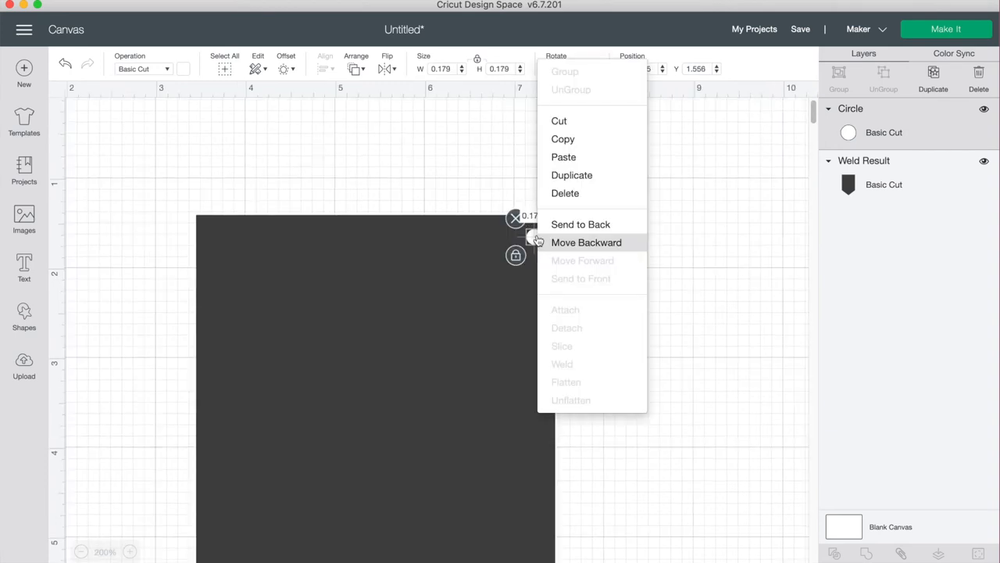
left_click(571, 174)
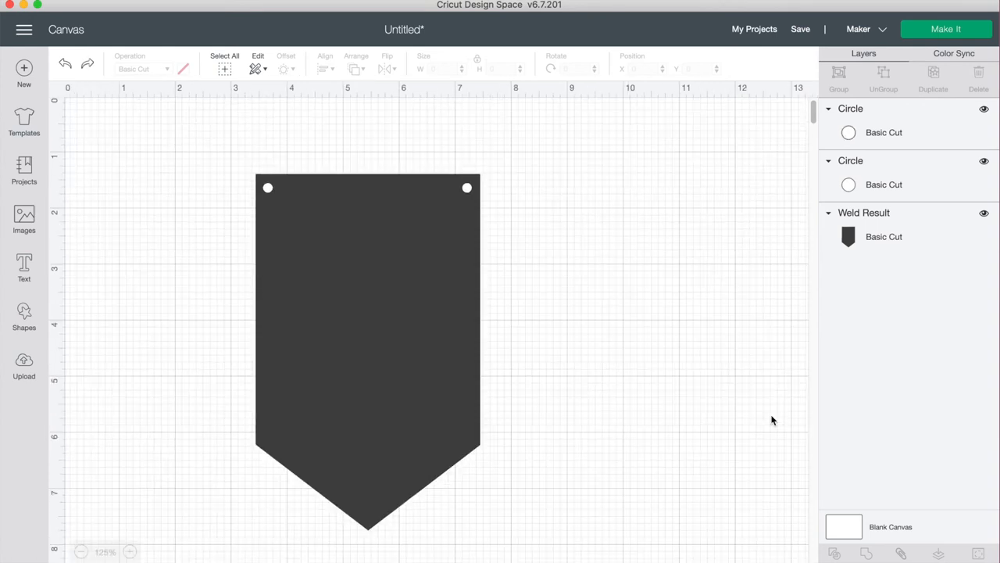
mouse_move(505, 138)
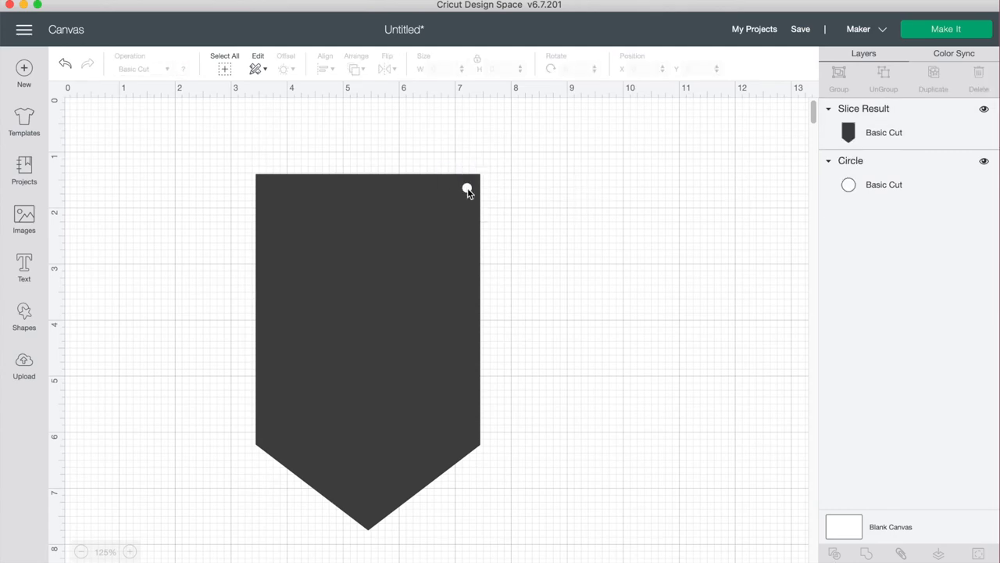
Step: Slice the right-hand circle out of the pennant and select the leftover circle piece
left_click(367, 313)
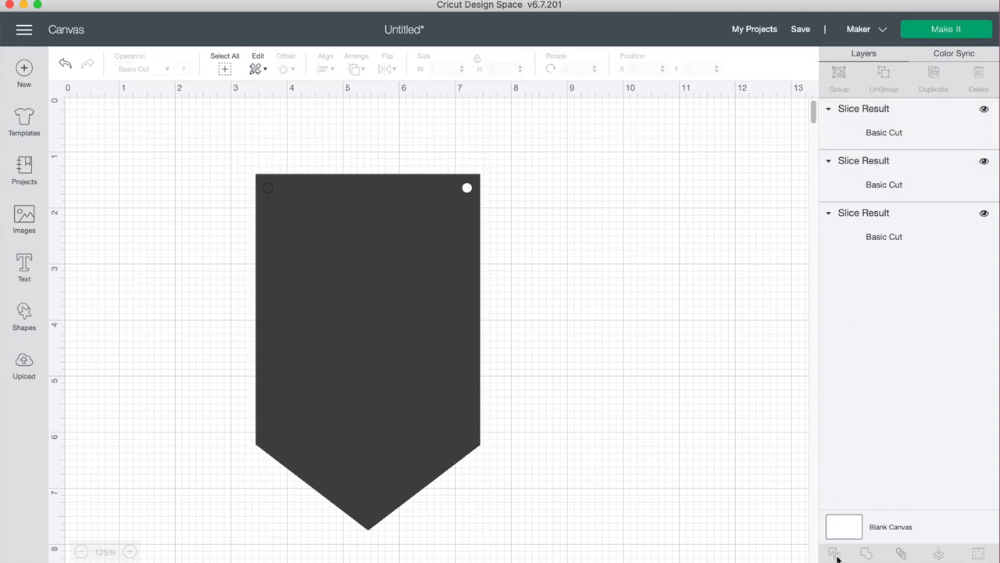
left_click(884, 184)
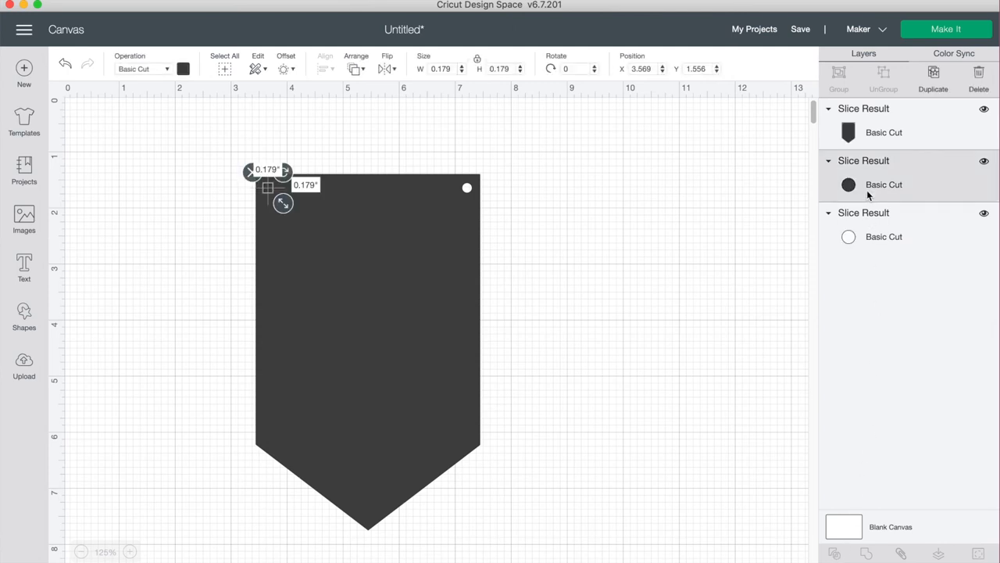
left_click(884, 236)
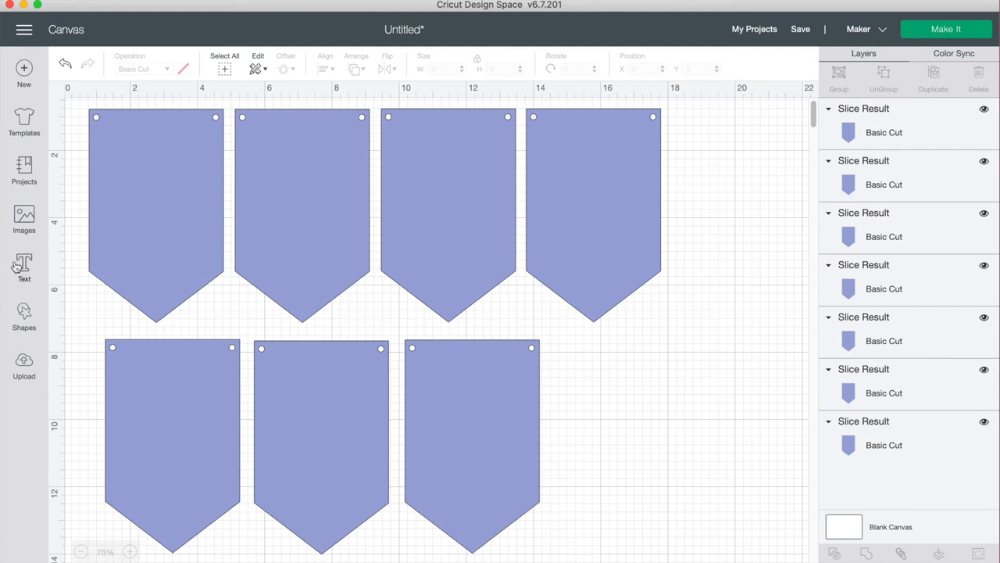
Step: Add black KG Miss Kindergarten letters spelling LAST DAY, one per pennant
left_click(23, 268)
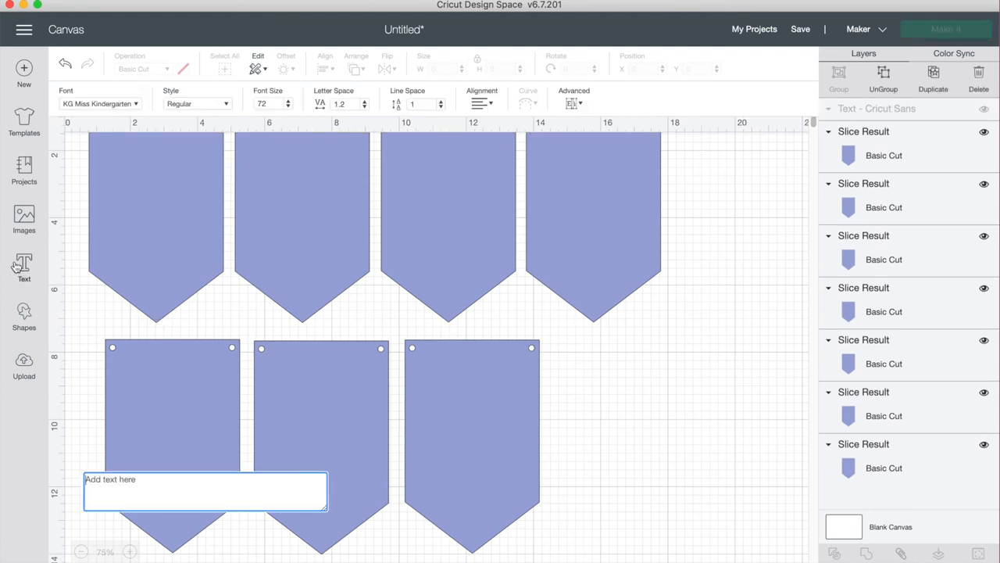
left_click(100, 103)
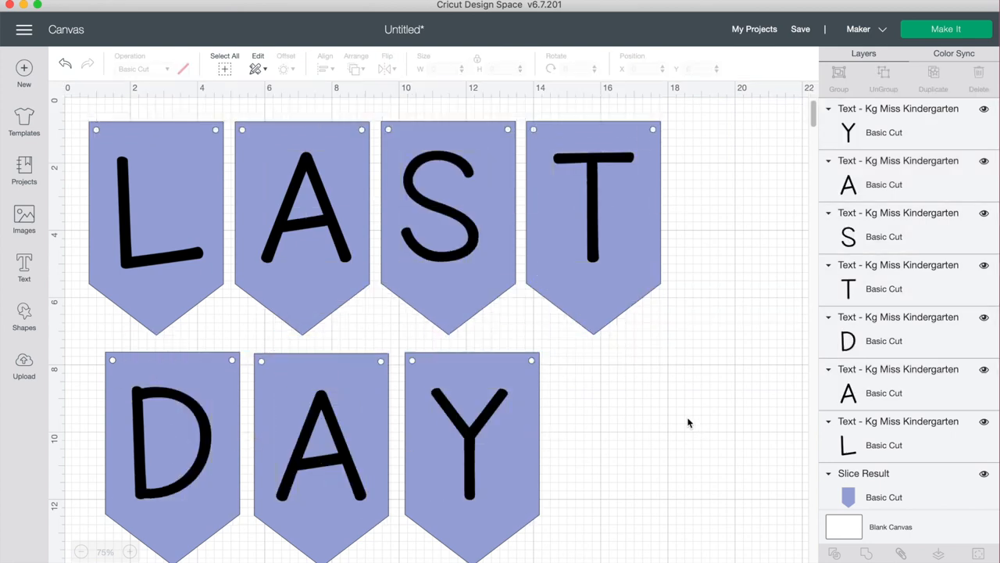
left_click(447, 219)
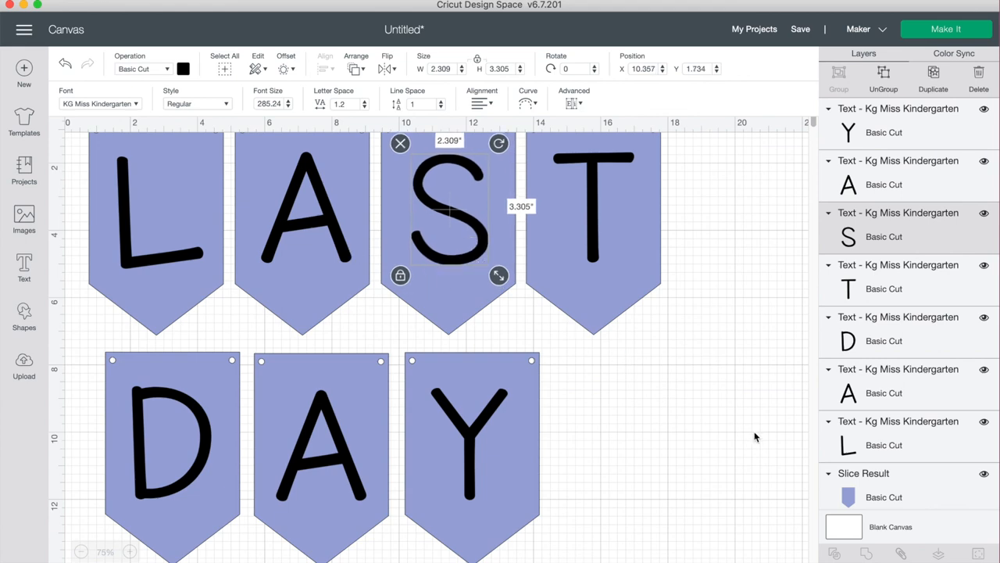
left_click(756, 437)
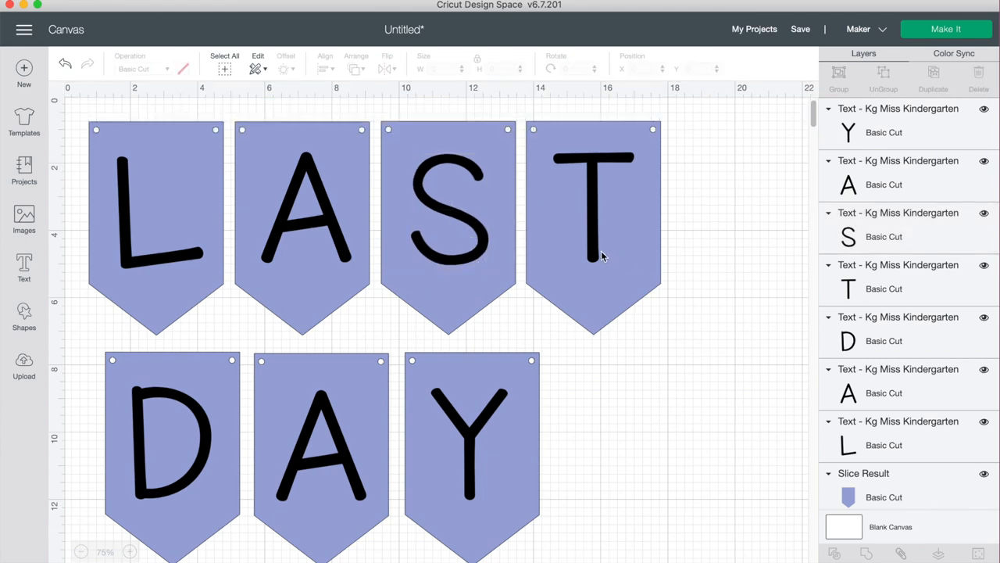